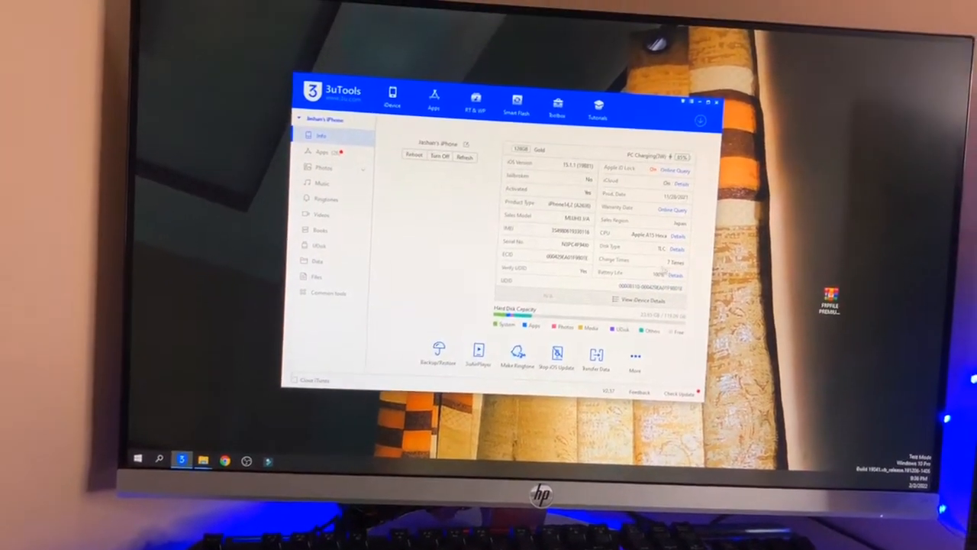
Step: Show the iPhone's Music library, currently empty of songs
{"action": "left_click", "coordinate": [323, 190]}
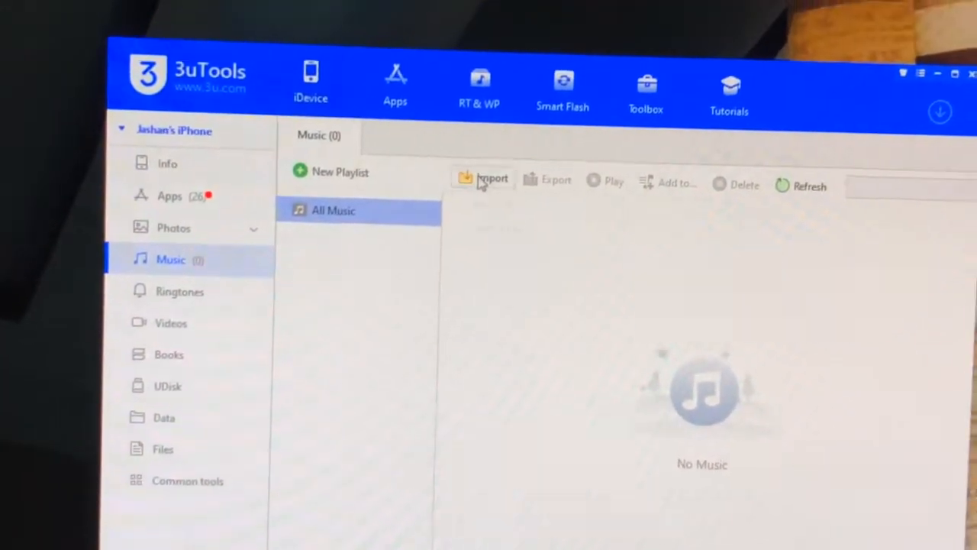
Step: Start an Import from PC, showing the folders on New Volume (E:)
{"action": "left_click", "coordinate": [492, 178]}
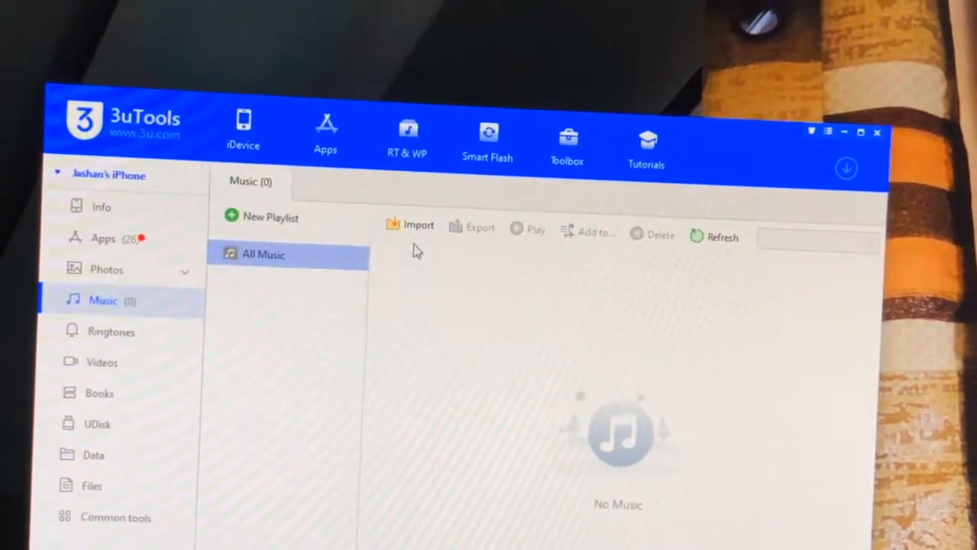
{"action": "left_click", "coordinate": [409, 224]}
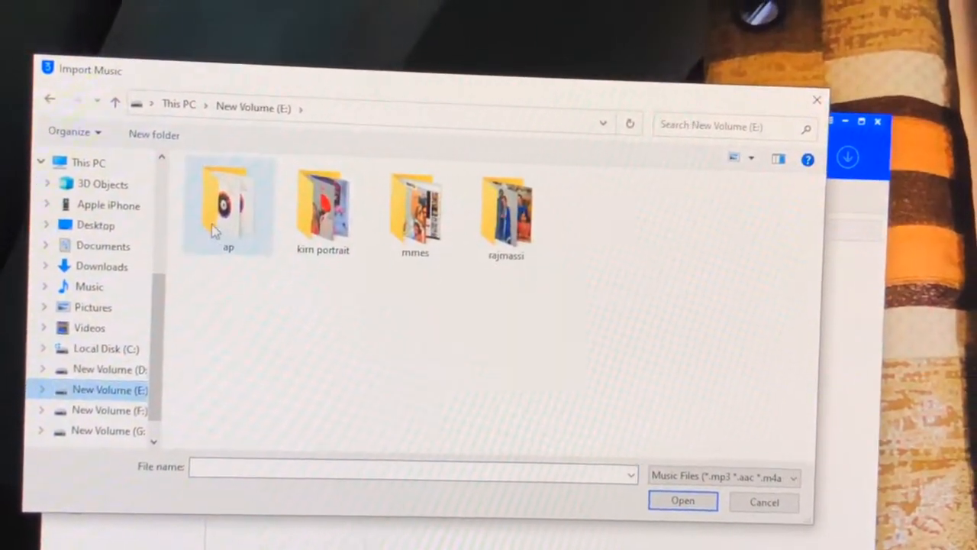
Step: Select all 39 songs in the ap folder and import them, confirming the success message
{"action": "double_click", "coordinate": [228, 206]}
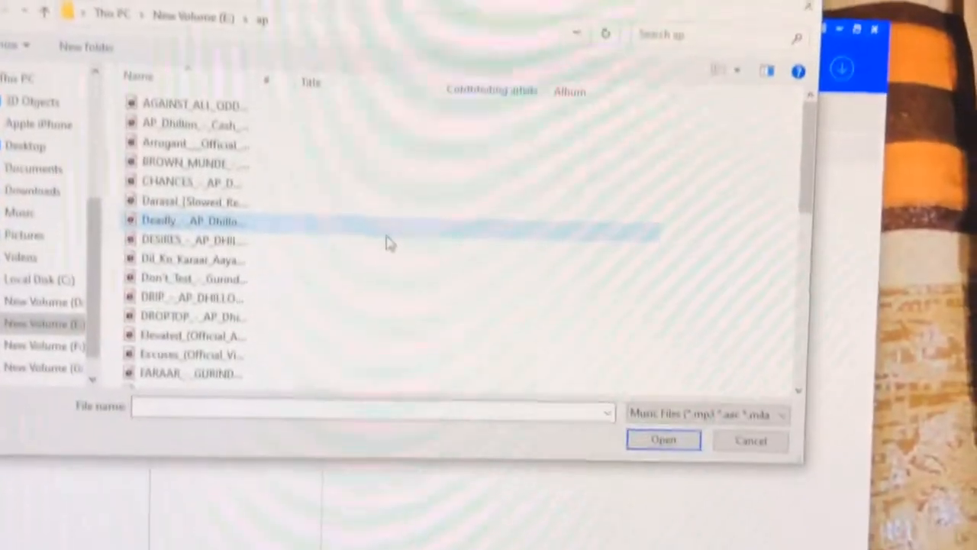
{"action": "key", "text": "ctrl+a"}
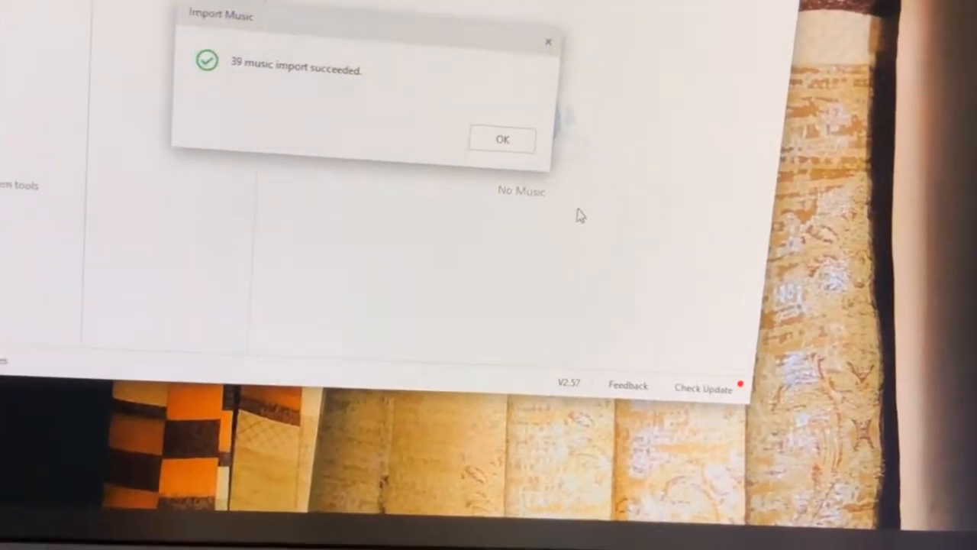
{"action": "left_click", "coordinate": [501, 138]}
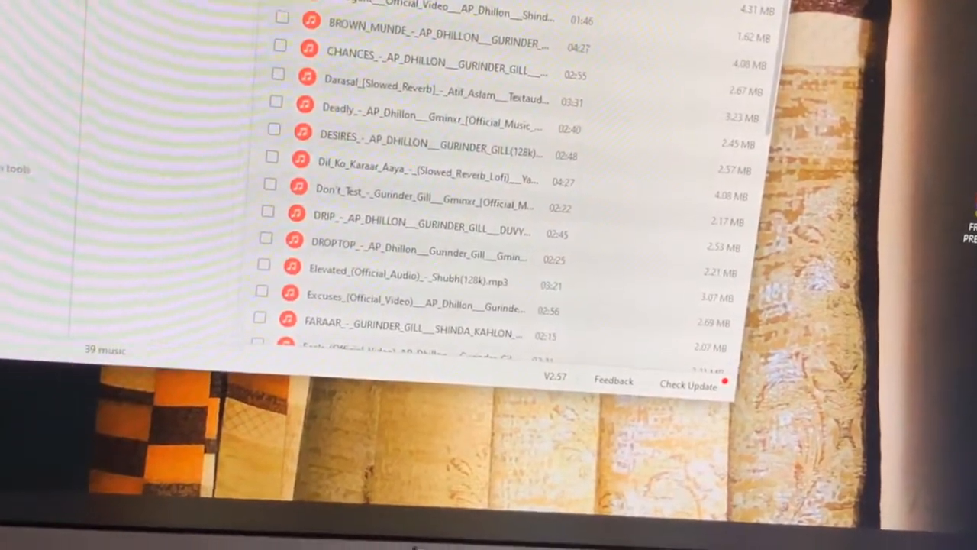